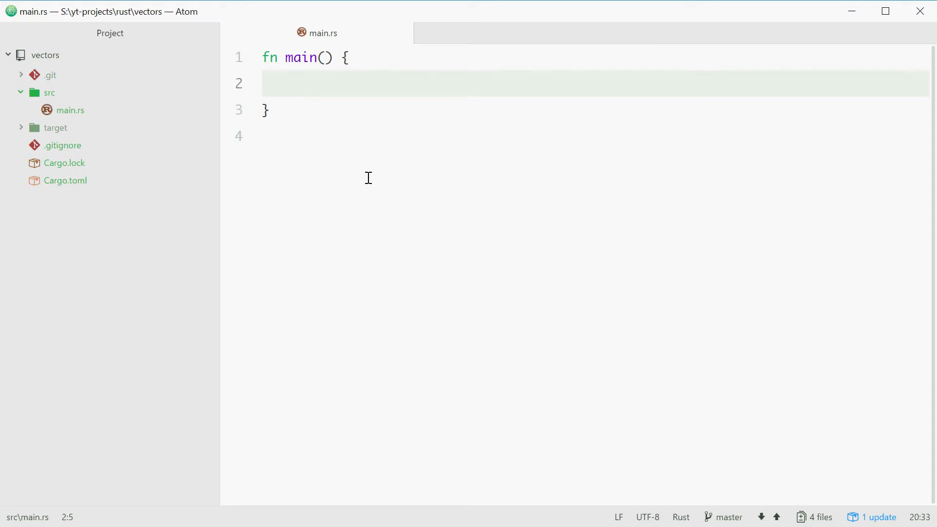
Write let my_vector: Vec<i32> = Vec::new(); on line 2 of main.
{"action": "type", "text": "let my_ve"}
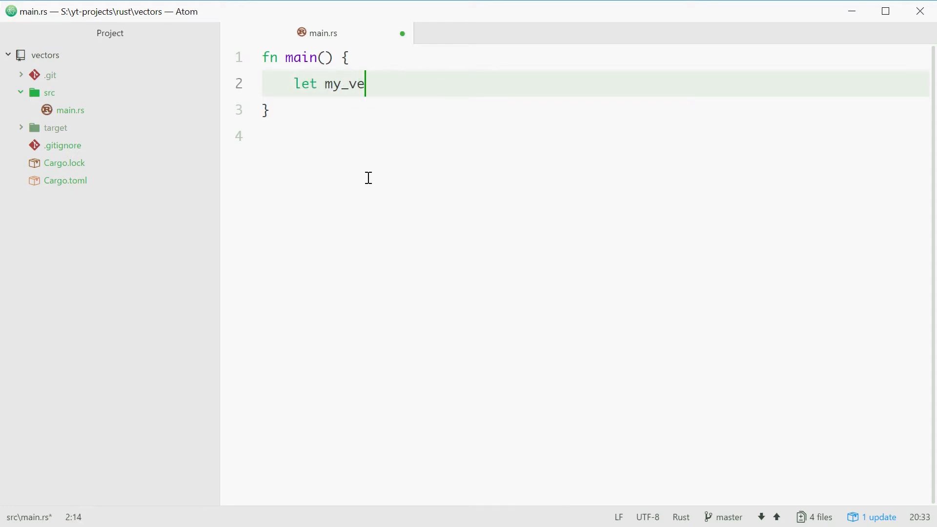
{"action": "type", "text": "ctor"}
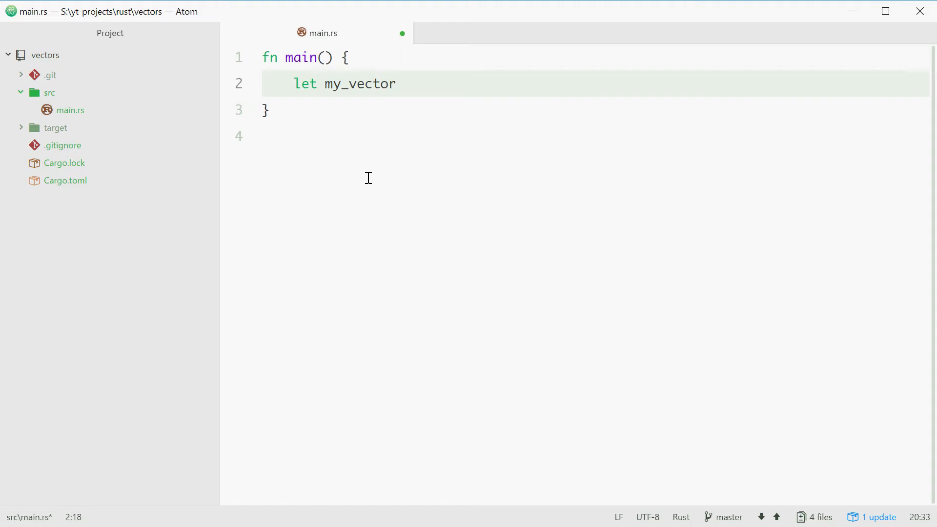
{"action": "type", "text": ": V"}
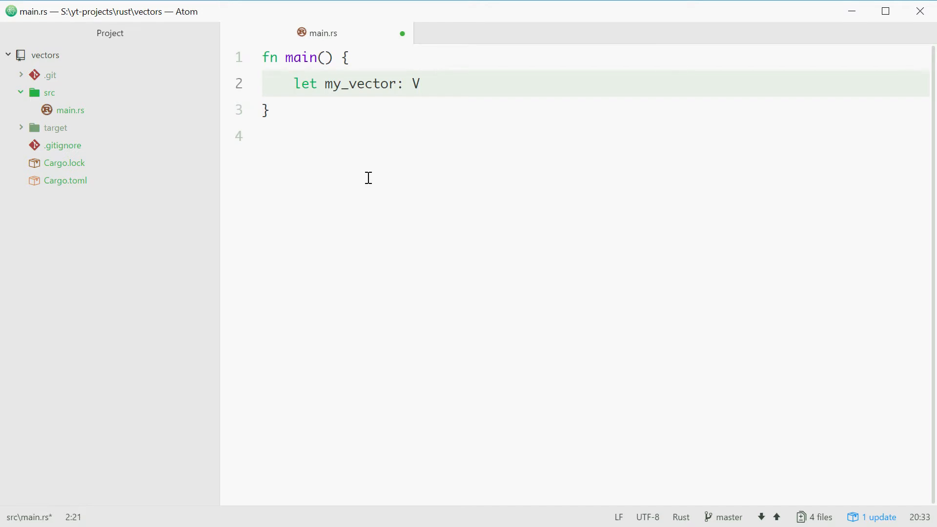
{"action": "type", "text": "ec<>"}
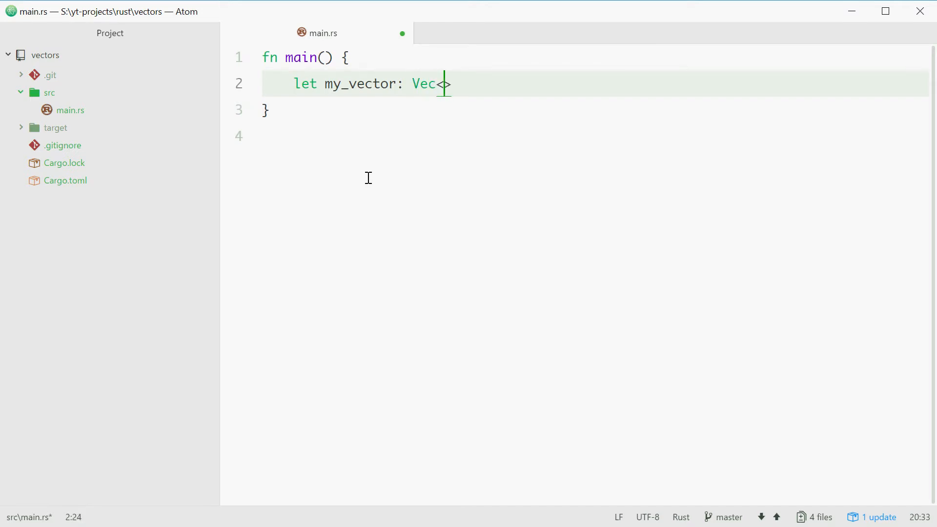
{"action": "type", "text": ">"}
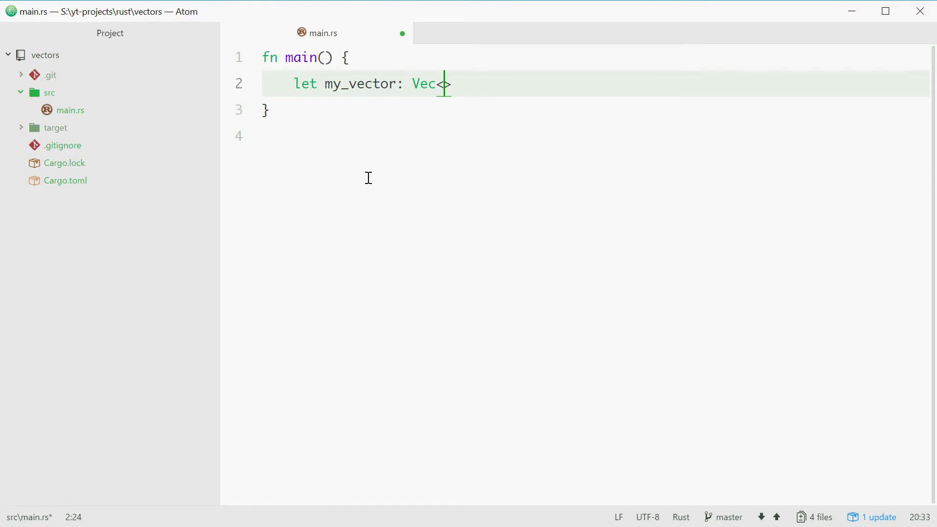
{"action": "type", "text": ">"}
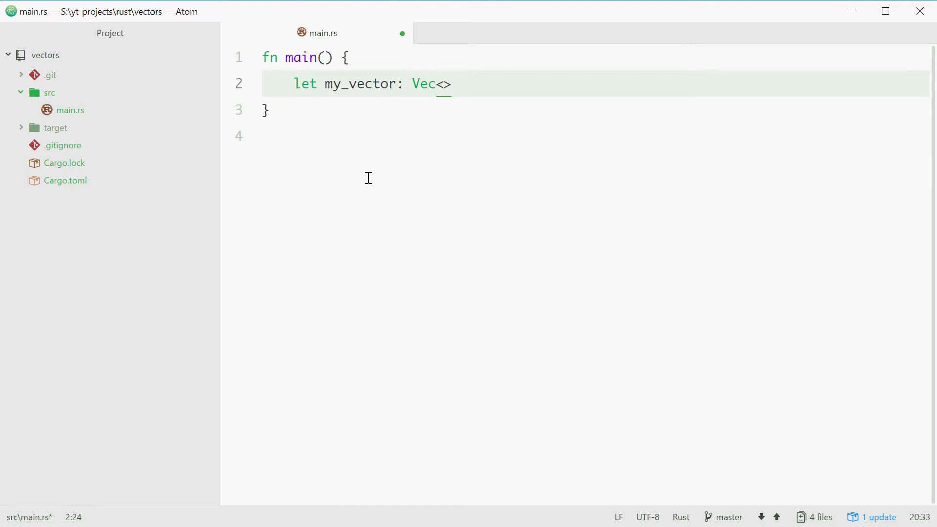
{"action": "type", "text": "i32"}
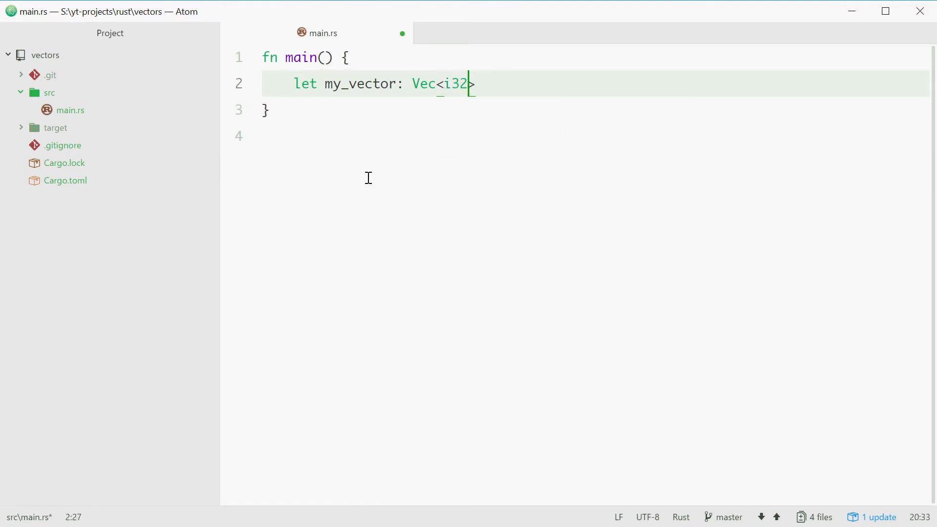
{"action": "type", "text": ">"}
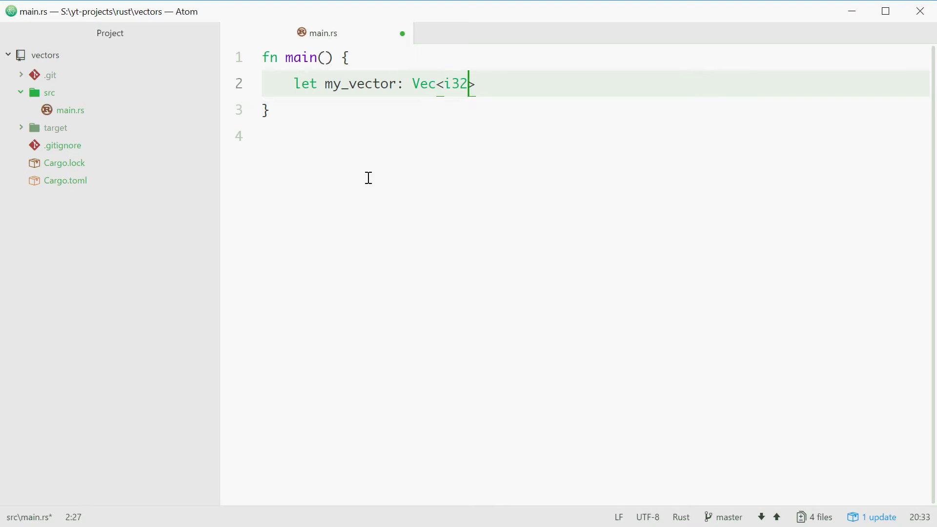
{"action": "type", "text": "="}
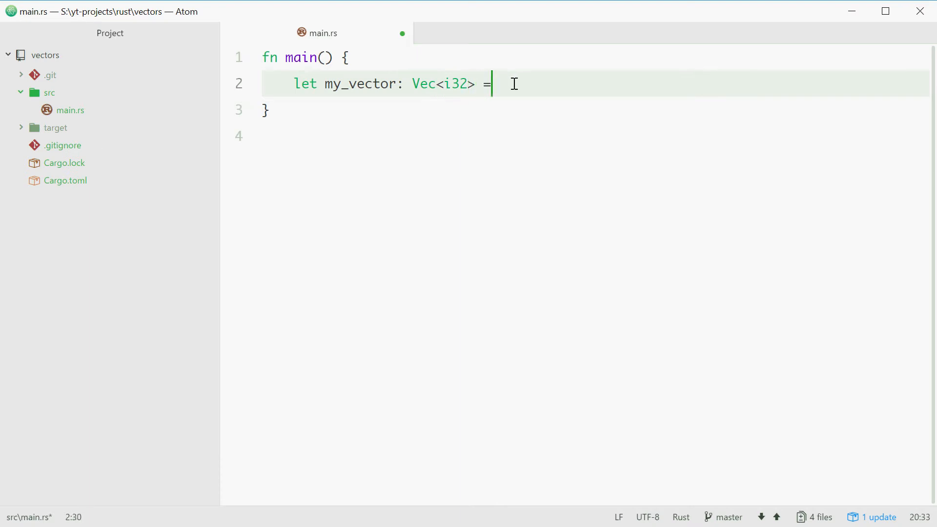
{"action": "type", "text": "Vec::"}
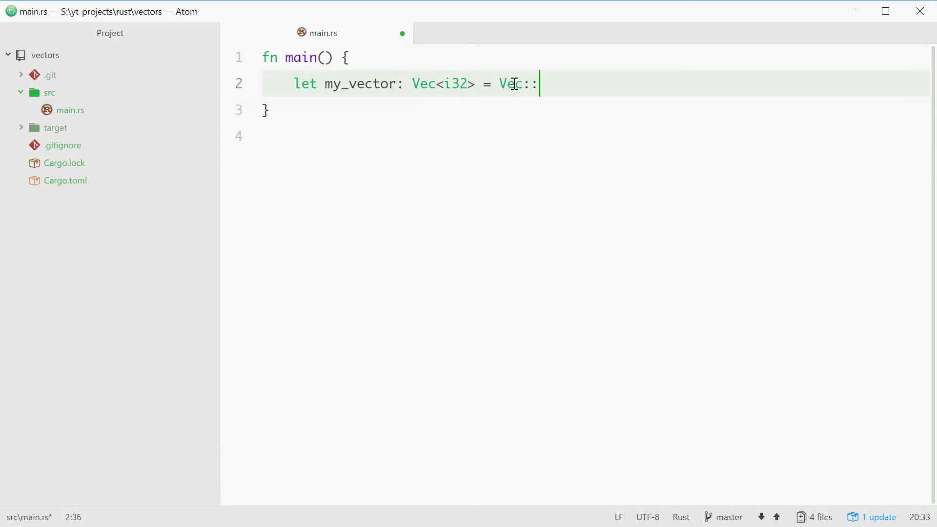
{"action": "type", "text": "new();"}
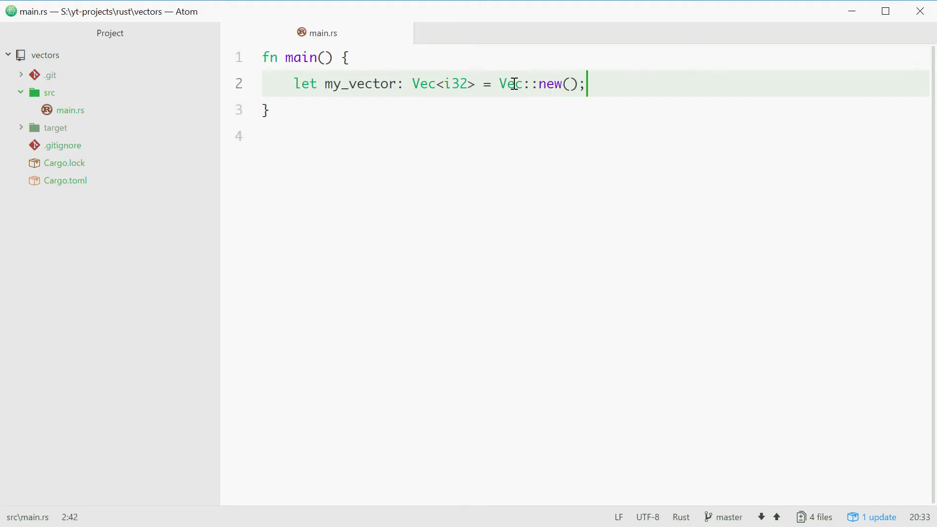
{"action": "mouse_move", "coordinate": [502, 386]}
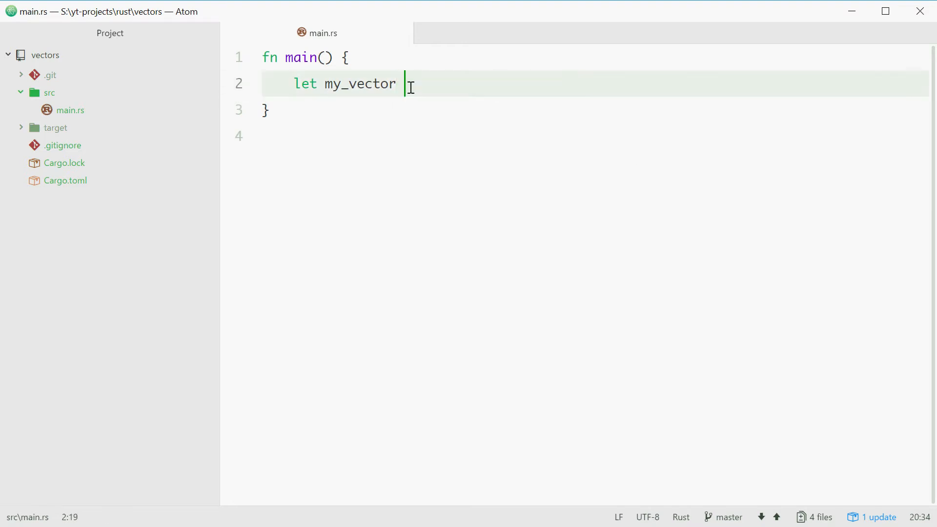
Rewrite the declaration as let my_vector = vec![1, 2, 3, 4];.
{"action": "type", "text": "= v"}
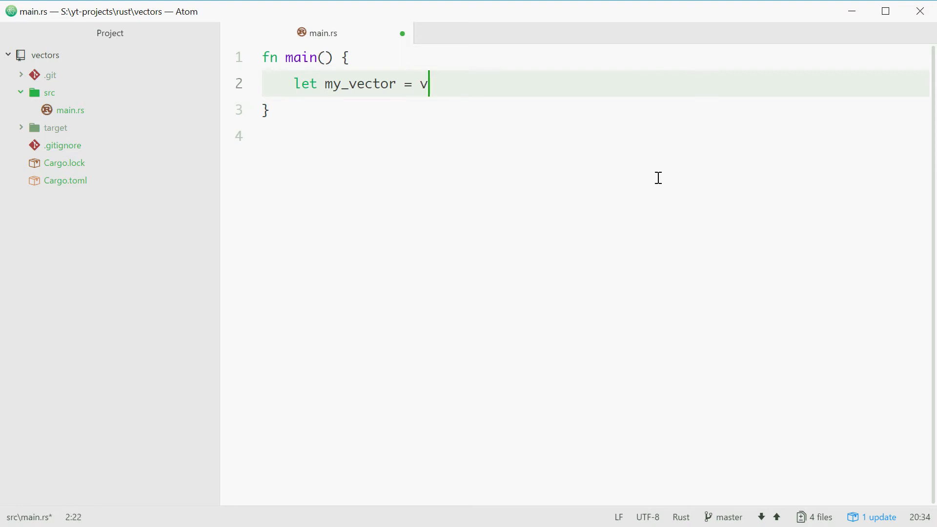
{"action": "type", "text": "ec!"}
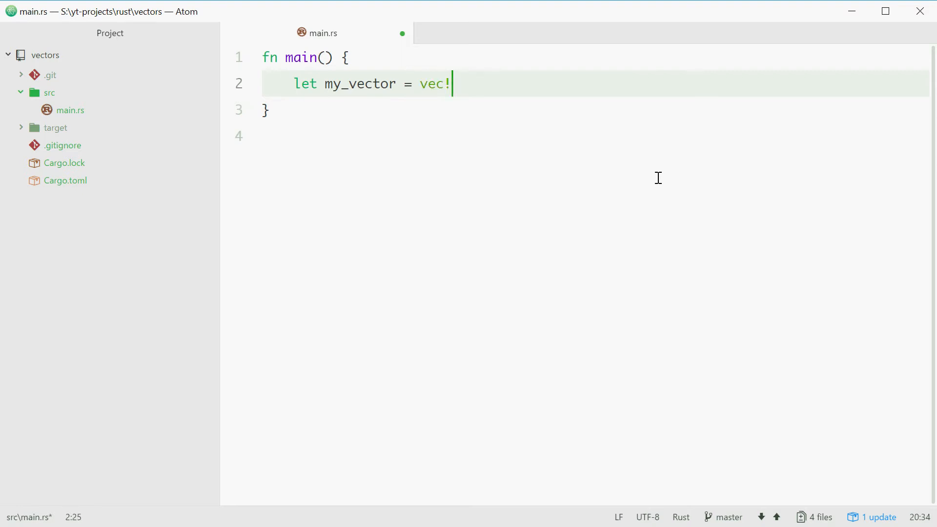
{"action": "type", "text": "[];"}
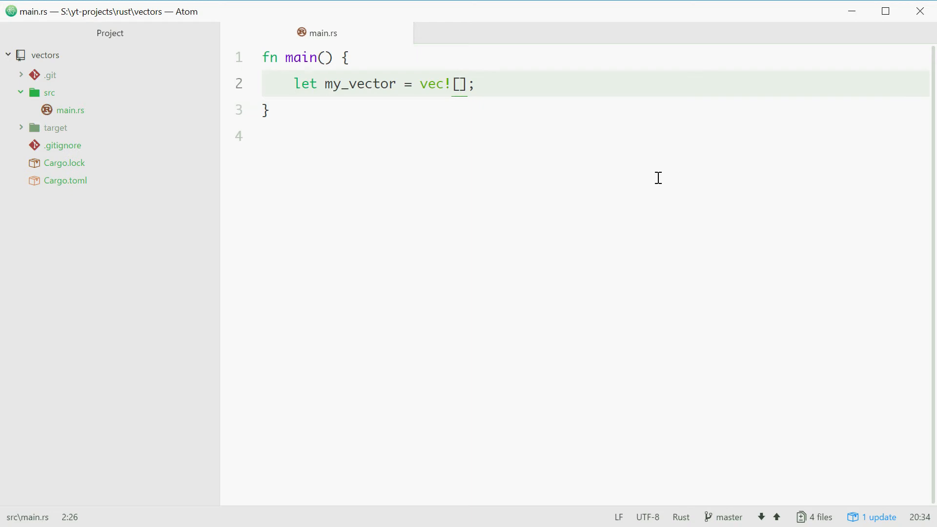
{"action": "type", "text": "1, 2, 3, 4"}
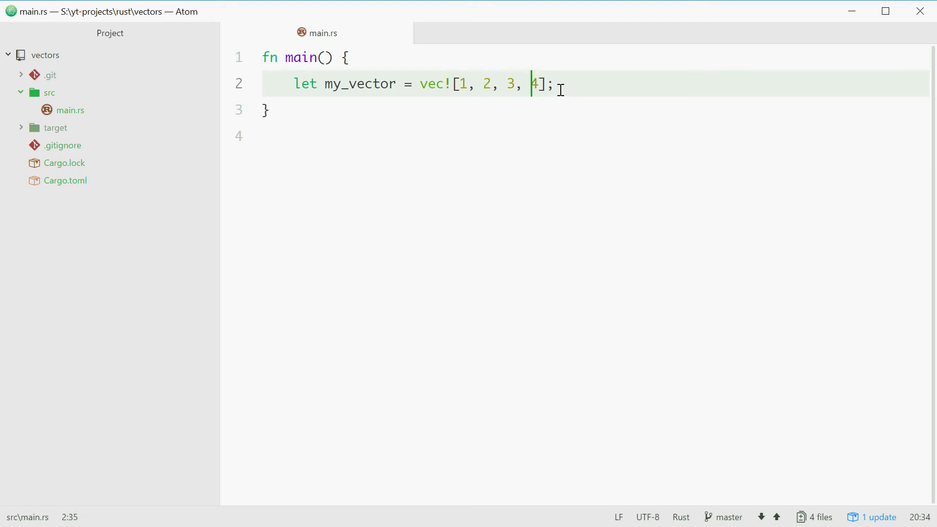
{"action": "left_click", "coordinate": [623, 89]}
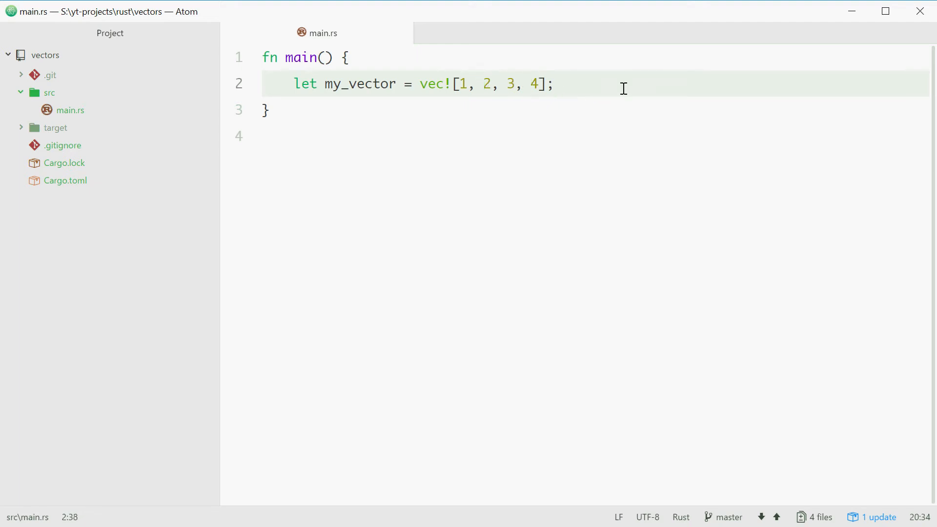
Add println!("{}", my_vector[2]); below the declaration to print the third element.
{"action": "key", "text": "enter"}
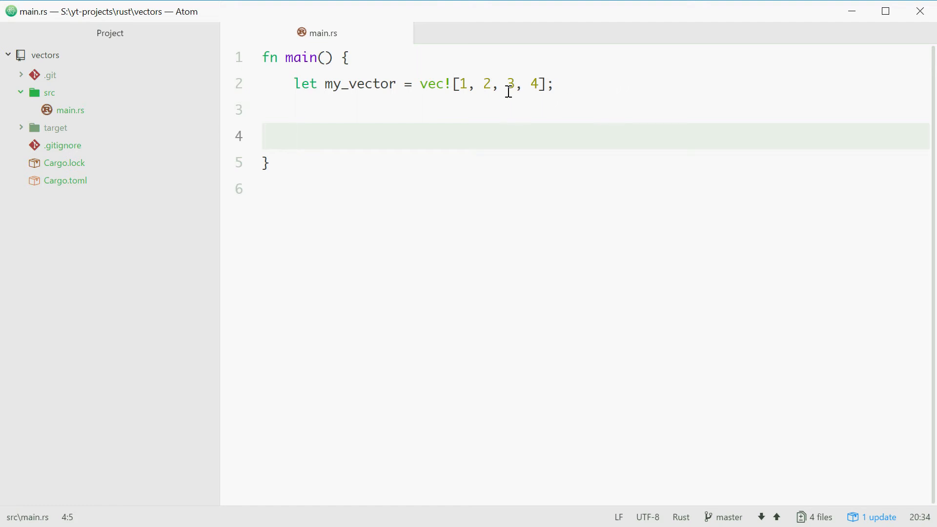
{"action": "left_click", "coordinate": [518, 84]}
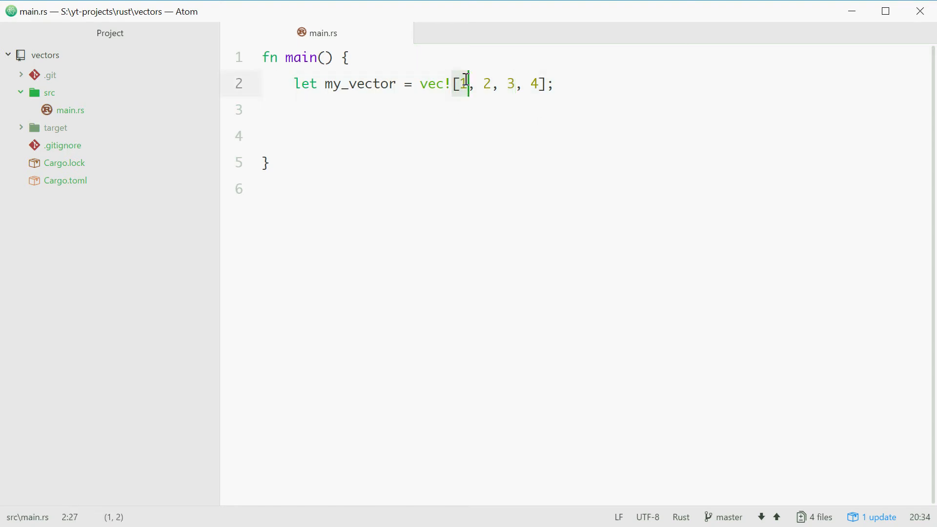
{"action": "left_click", "coordinate": [541, 84]}
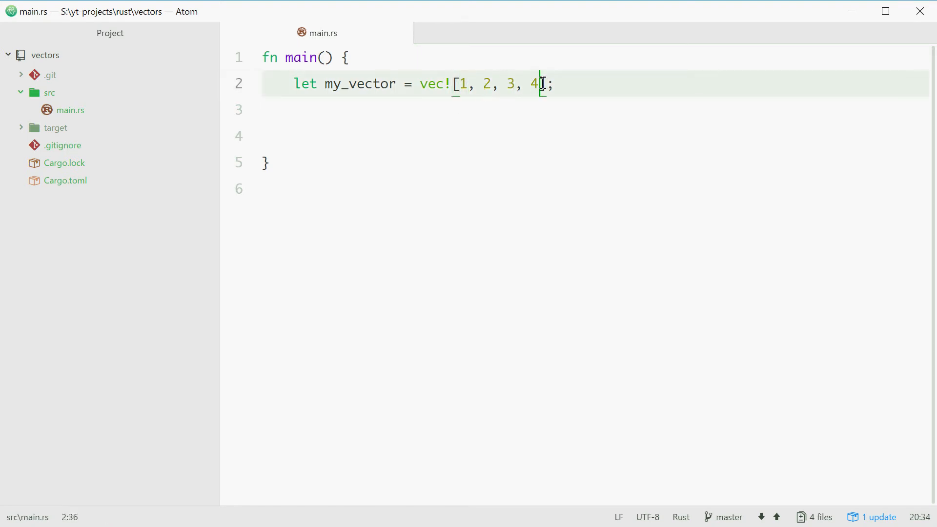
{"action": "type", "text": "println!(\"{}\","}
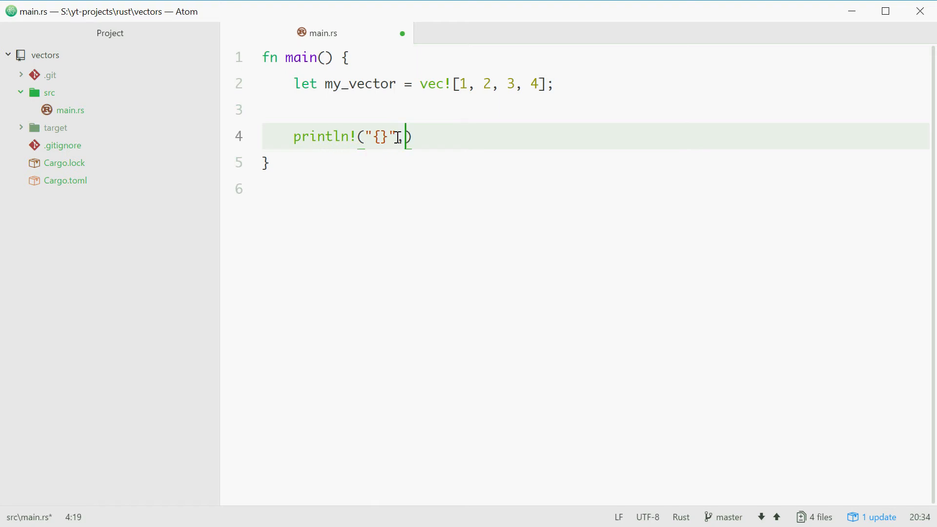
{"action": "type", "text": ", my_vector"}
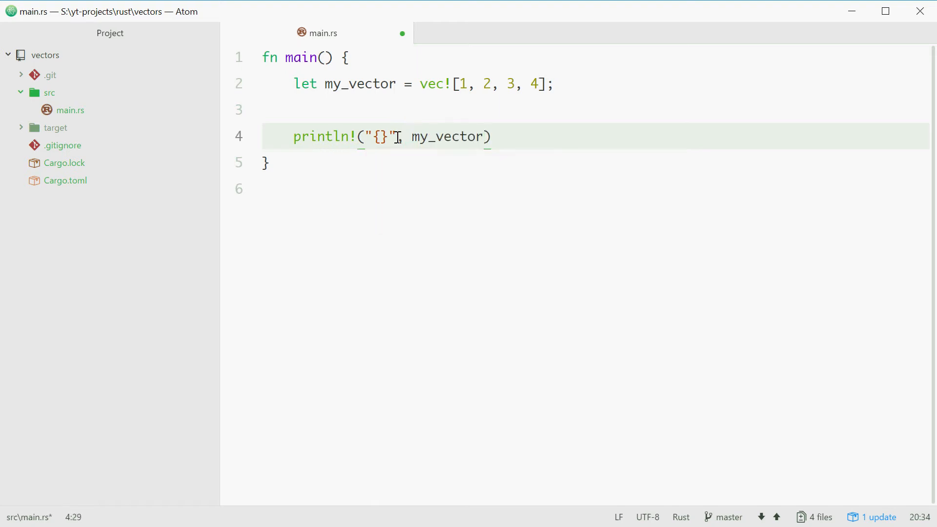
{"action": "type", "text": "[2]);"}
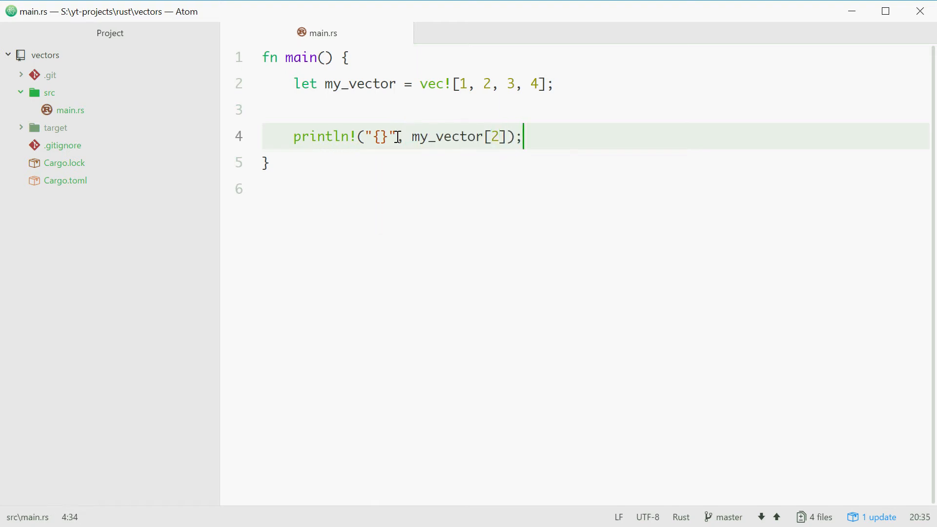
{"action": "key", "text": "BackSpace"}
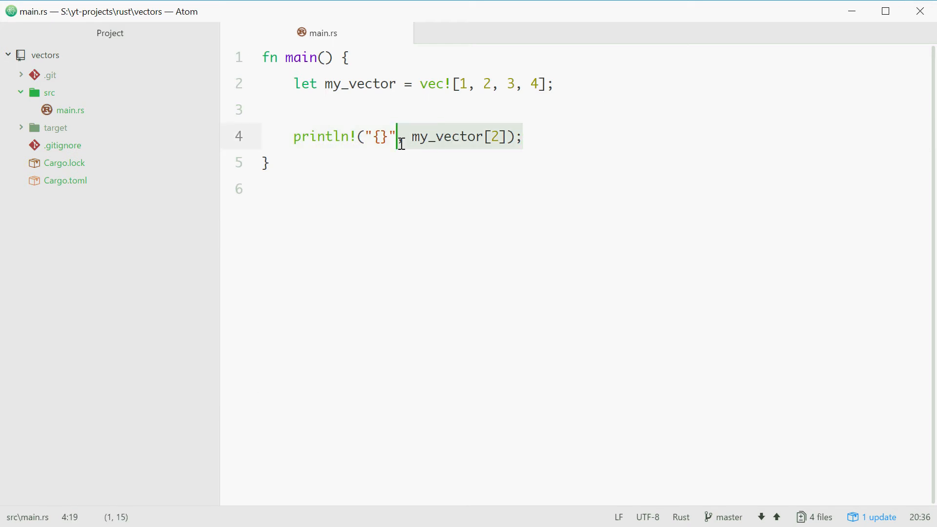
{"action": "type", "text": "my_ve"}
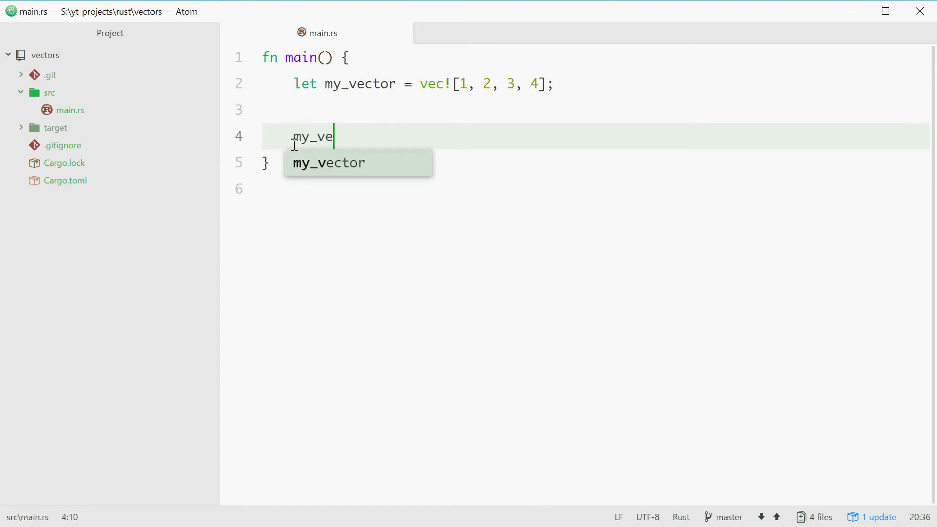
Write my_vector.push(49); and note 49 after the vector's last value.
{"action": "type", "text": "ctor.push"}
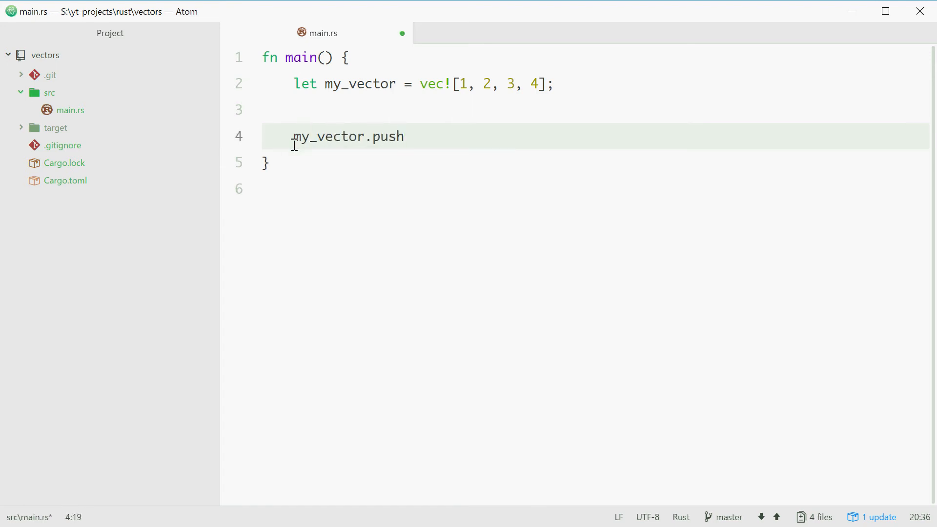
{"action": "type", "text": "();"}
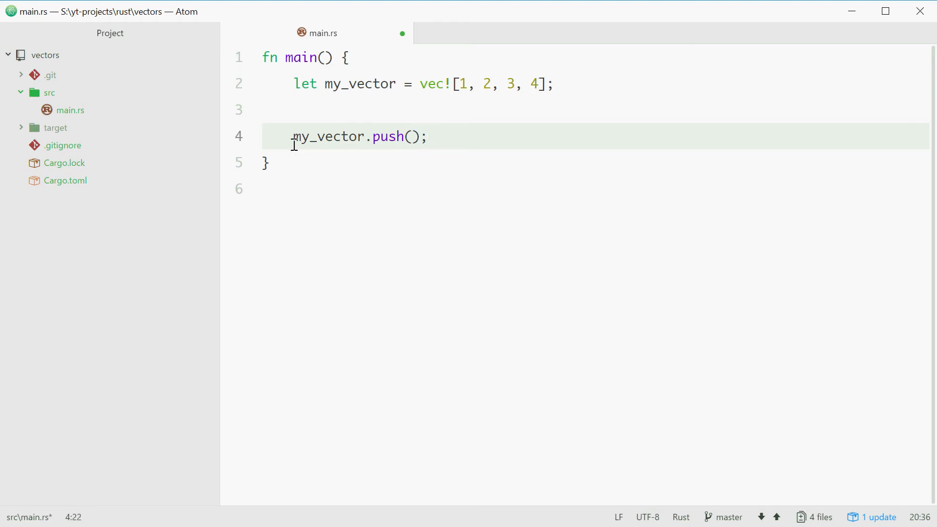
{"action": "type", "text": "49"}
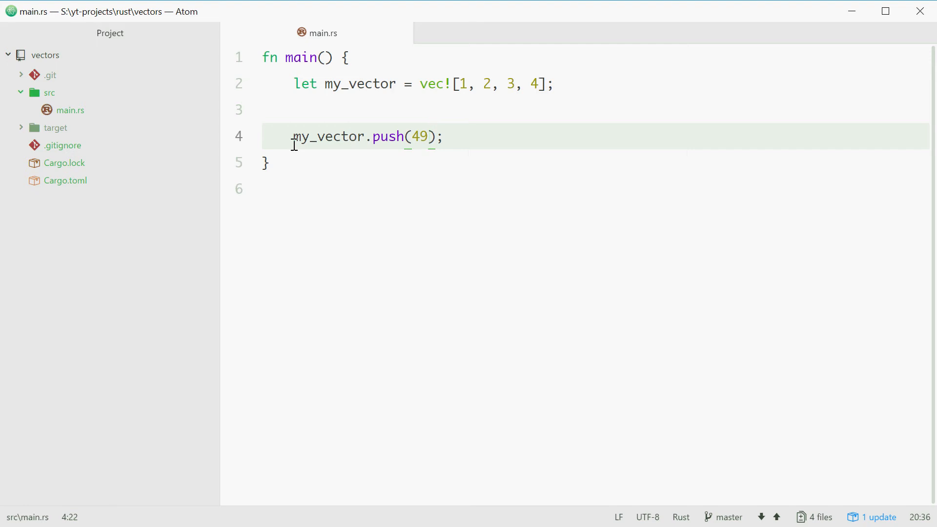
{"action": "left_click", "coordinate": [463, 137]}
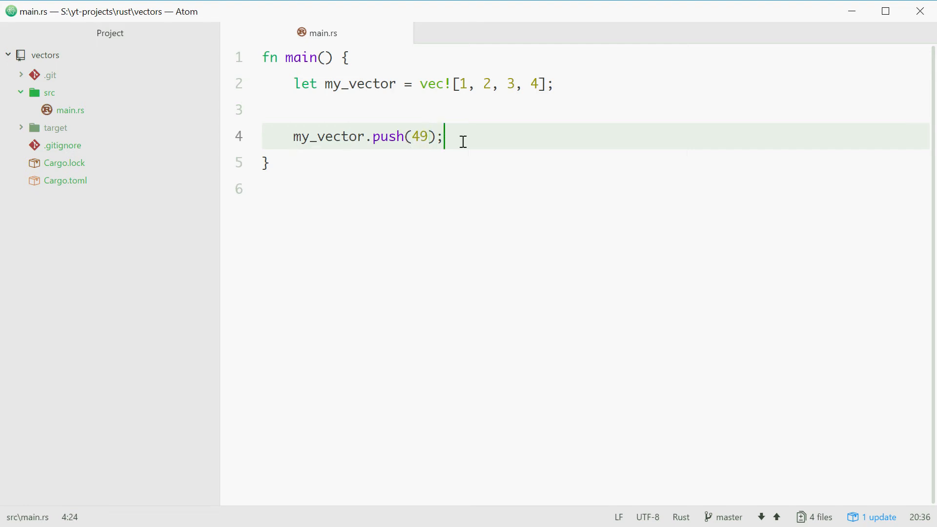
{"action": "left_click", "coordinate": [539, 84]}
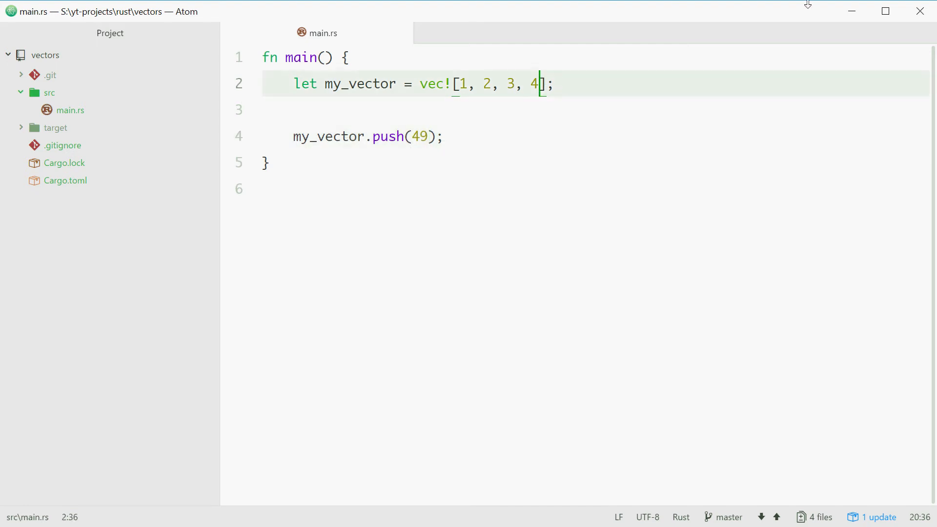
{"action": "type", "text": ", 49"}
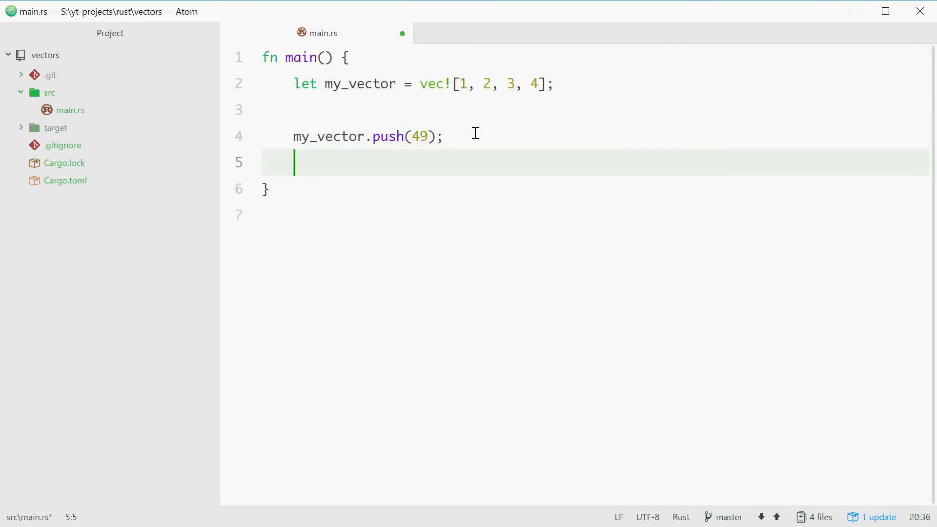
Write my_vector.remove(1); with a comment that it removes '2'.
{"action": "type", "text": "my"}
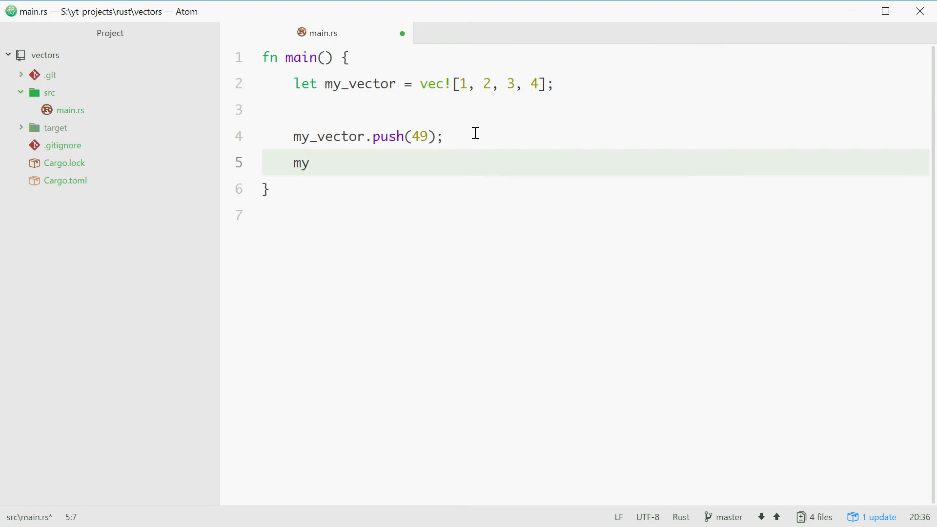
{"action": "type", "text": "_vector.remove"}
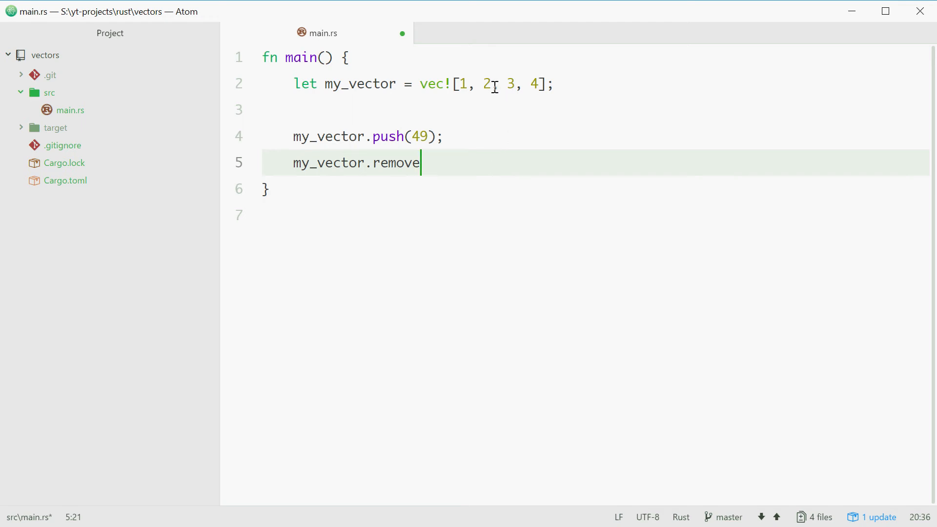
{"action": "mouse_move", "coordinate": [475, 166]}
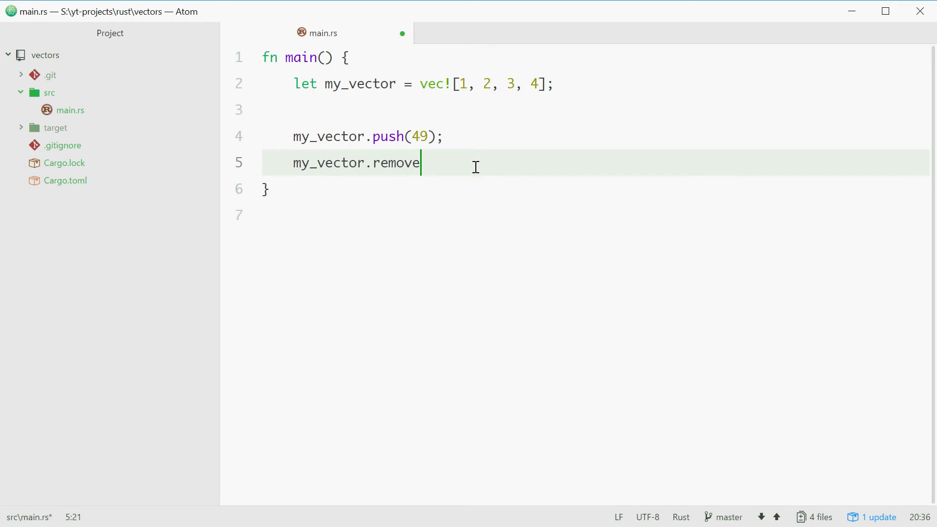
{"action": "type", "text": "(1); // remove '2"}
{"action": "type", "text": "for"}
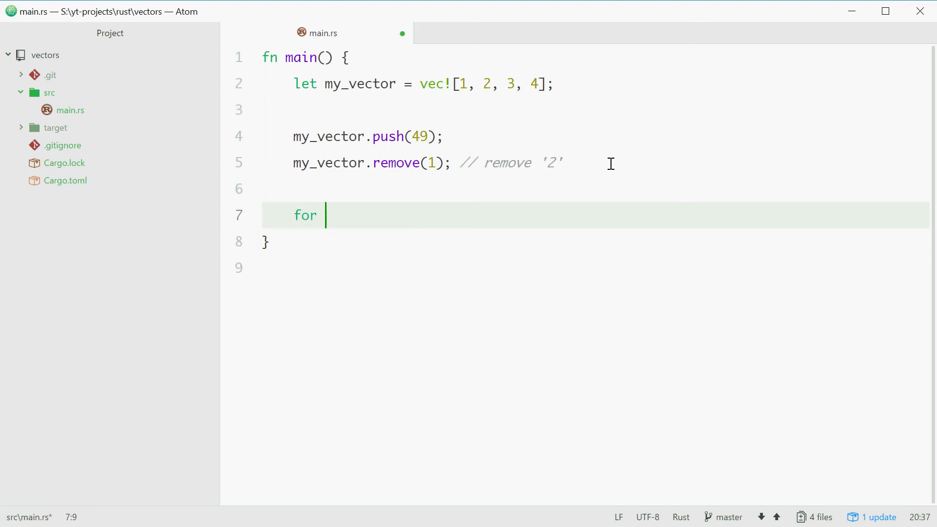
Write for number in my_vector.iter() { println!("{}", number); }.
{"action": "type", "text": "number in m"}
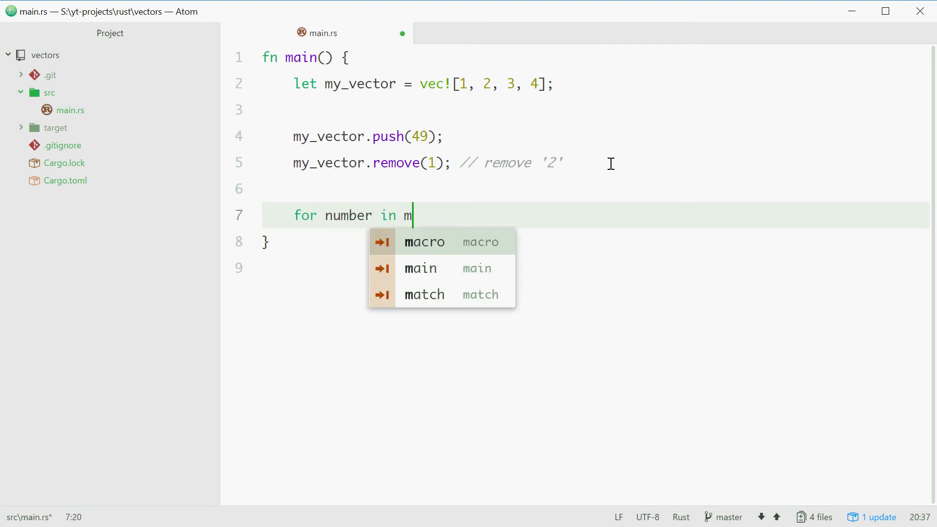
{"action": "type", "text": "y_vector."}
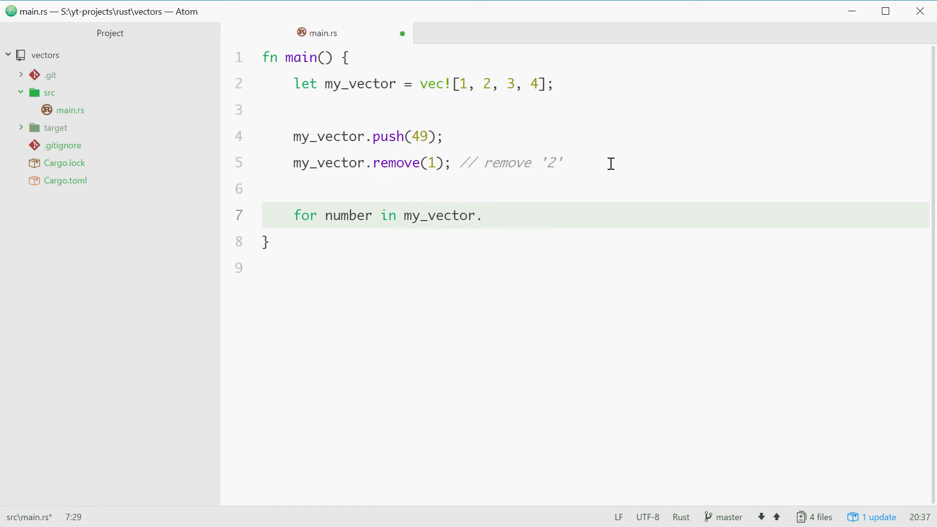
{"action": "type", "text": "iter() {"}
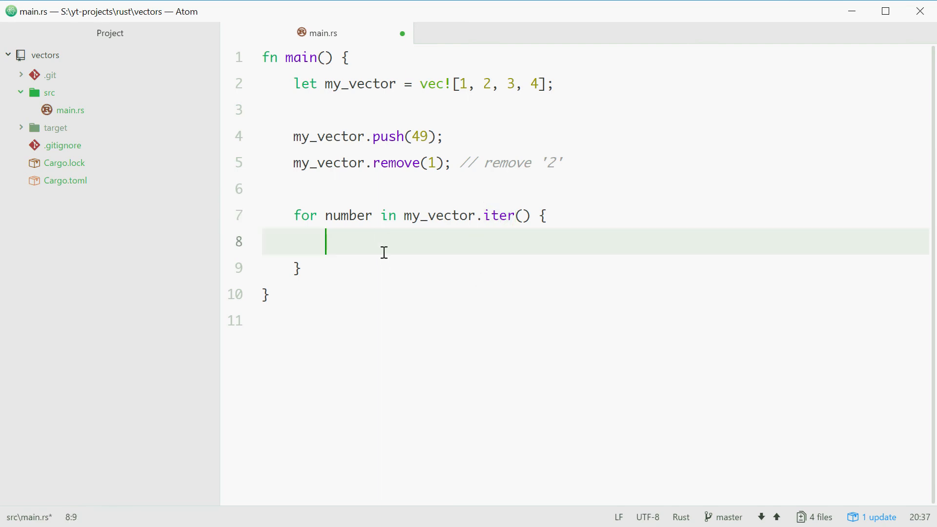
{"action": "mouse_move", "coordinate": [439, 420]}
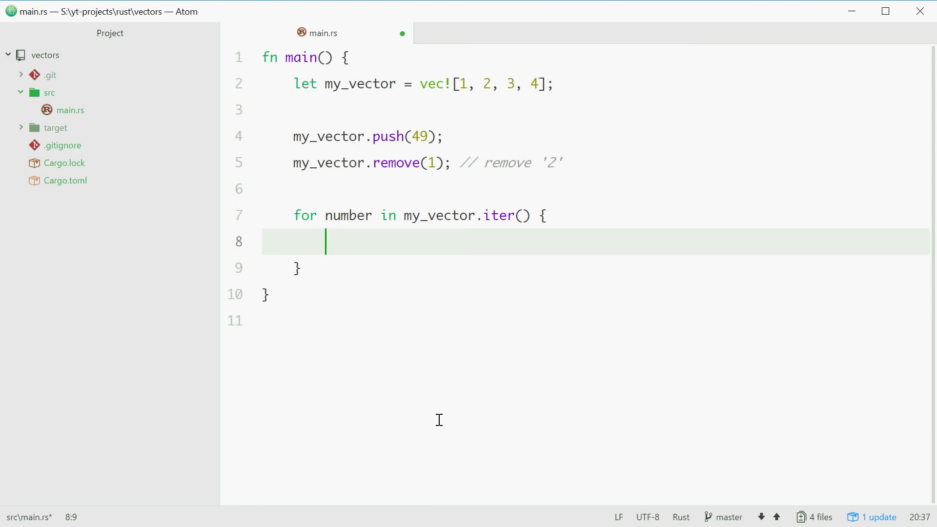
{"action": "type", "text": "println!(\"\")"}
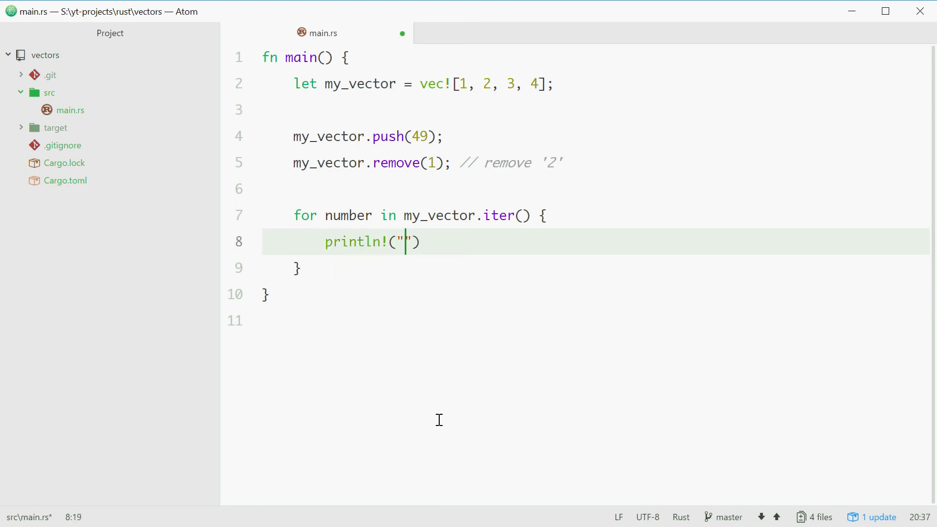
{"action": "type", "text": "{}\", nu"}
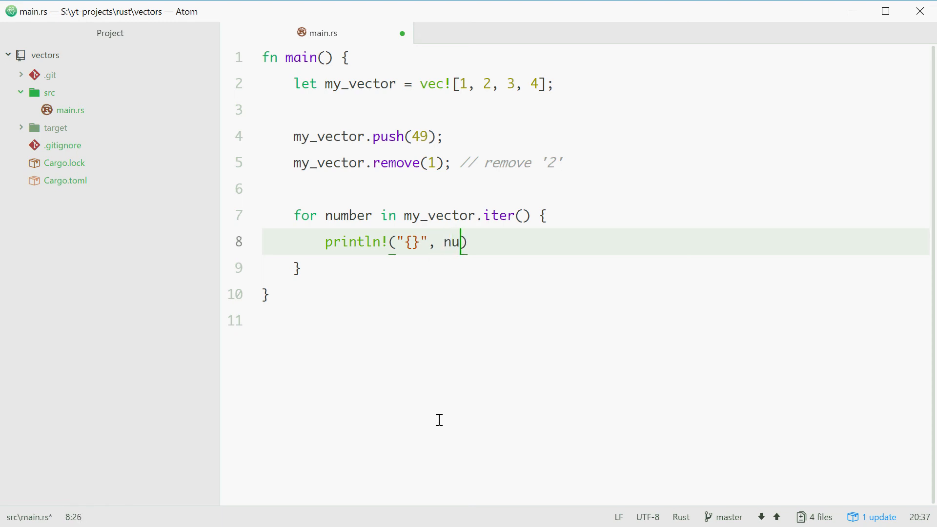
{"action": "type", "text": "mber);"}
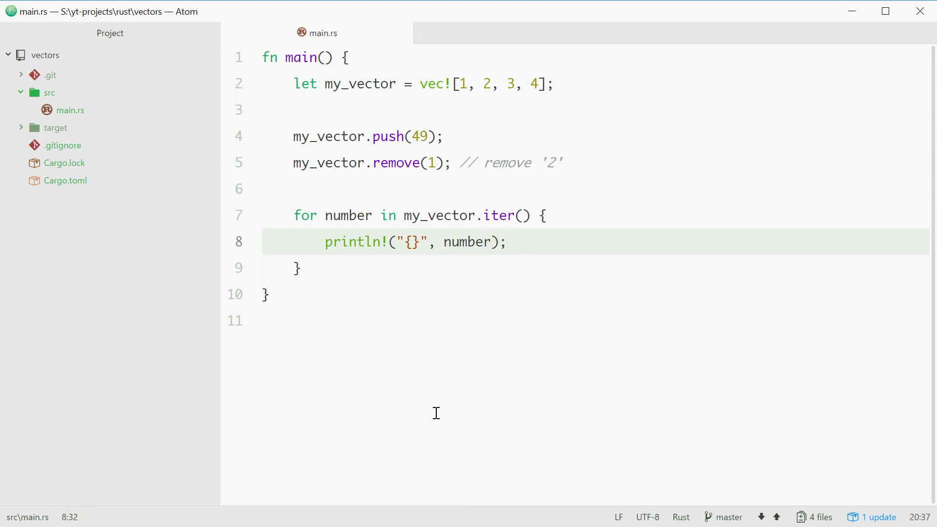
{"action": "left_click", "coordinate": [507, 242]}
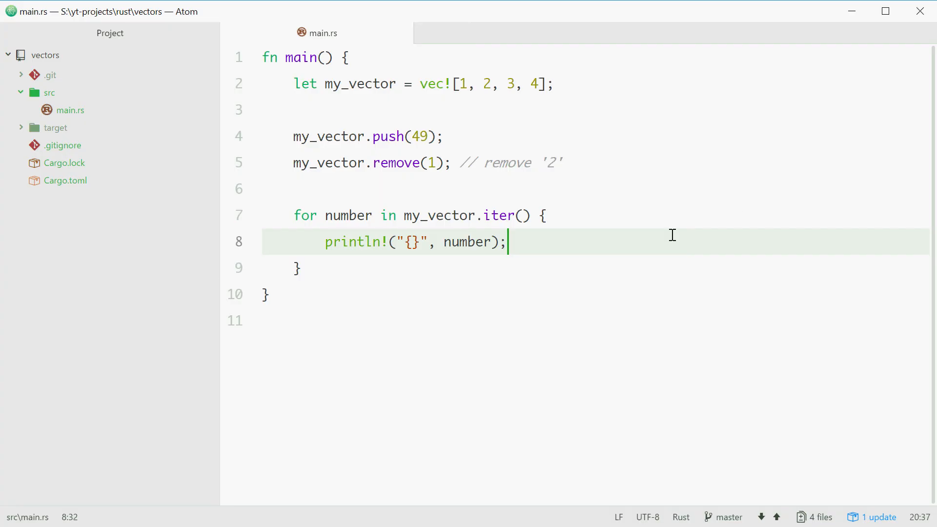
{"action": "mouse_move", "coordinate": [328, 84]}
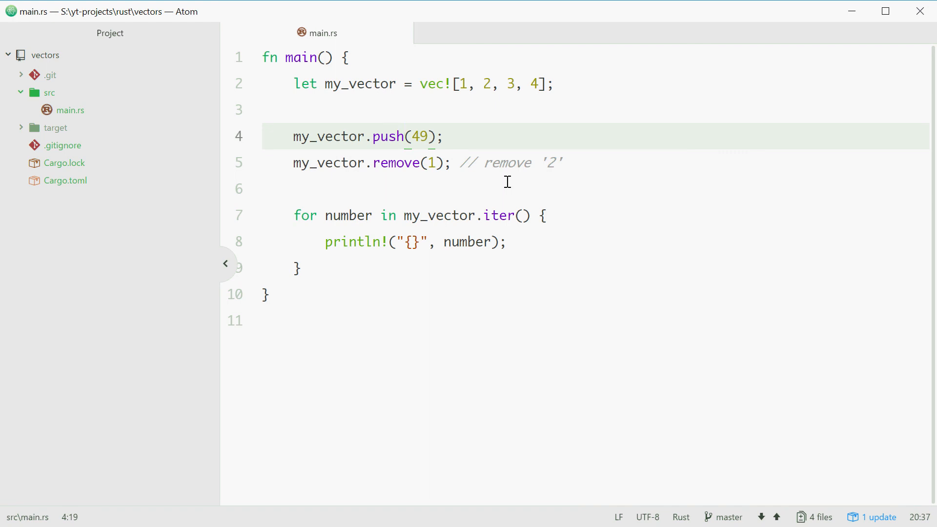
Insert mut after let so the declaration reads let mut my_vector.
{"action": "type", "text": "m"}
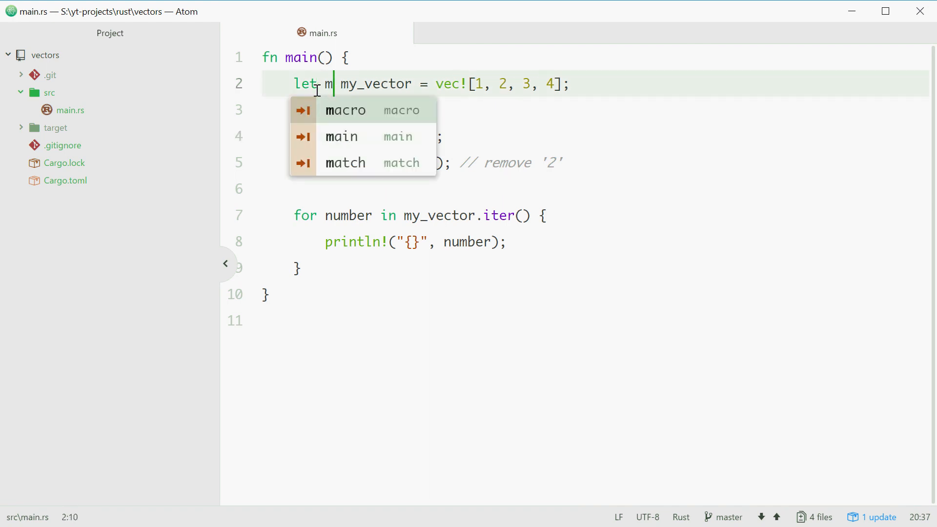
{"action": "type", "text": "ut"}
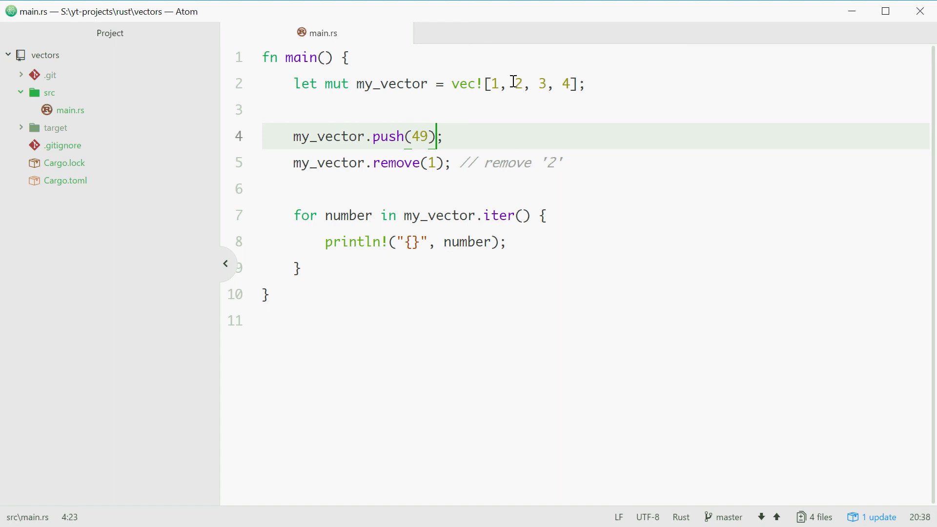
{"action": "left_click", "coordinate": [425, 163]}
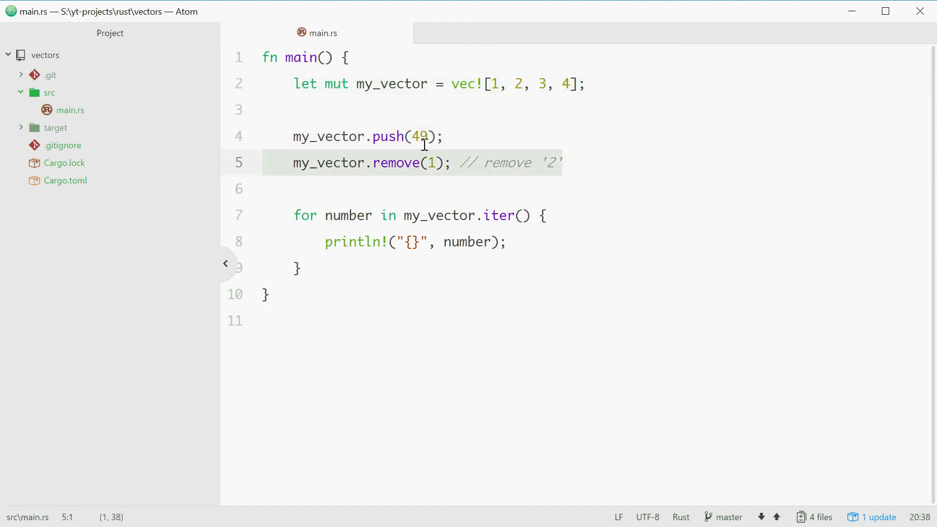
{"action": "left_click", "coordinate": [554, 84]}
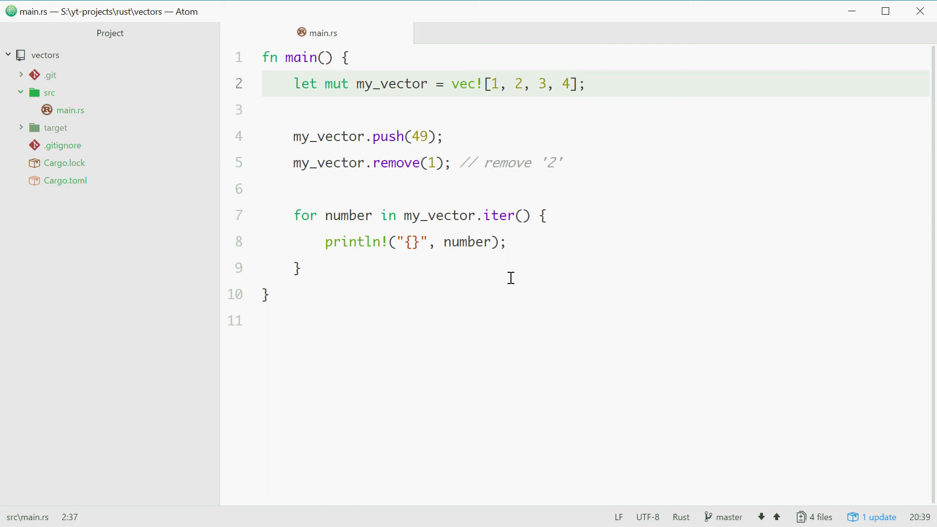
{"action": "left_click", "coordinate": [546, 84]}
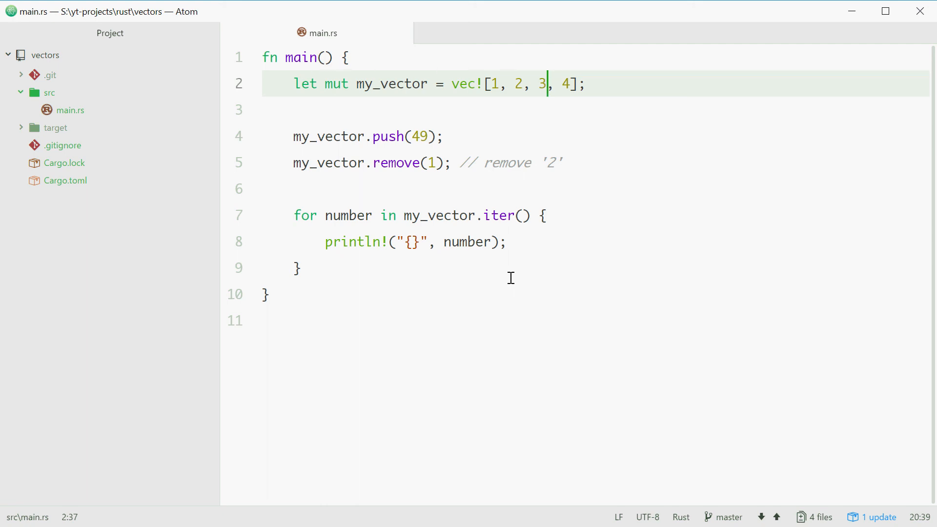